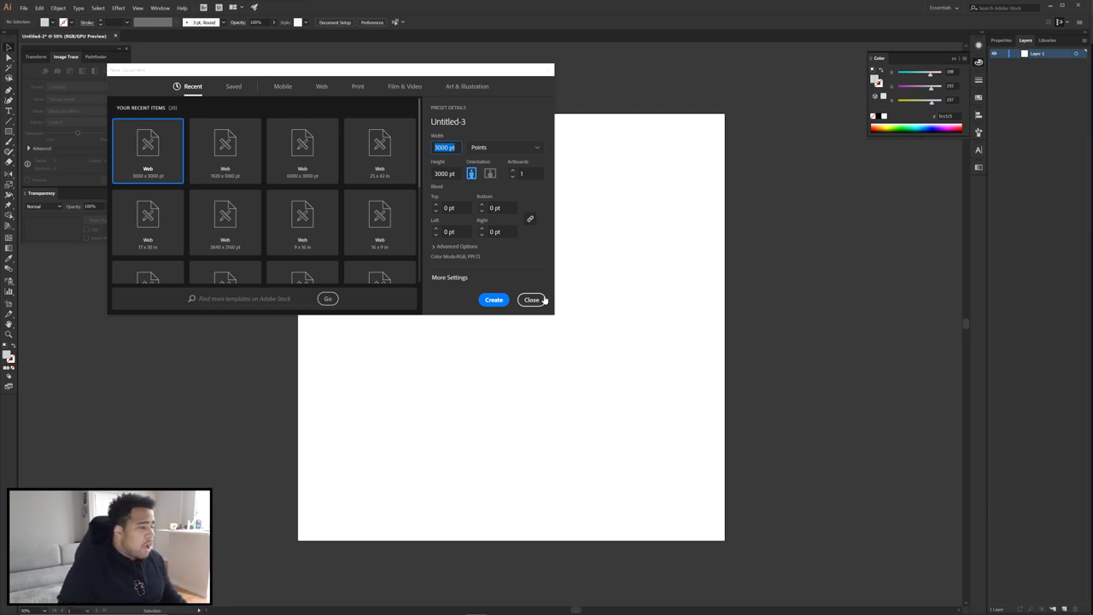
Step: Dismiss the New Document dialog so the photo can be placed on the blank artboard
{"action": "left_click", "coordinate": [531, 300]}
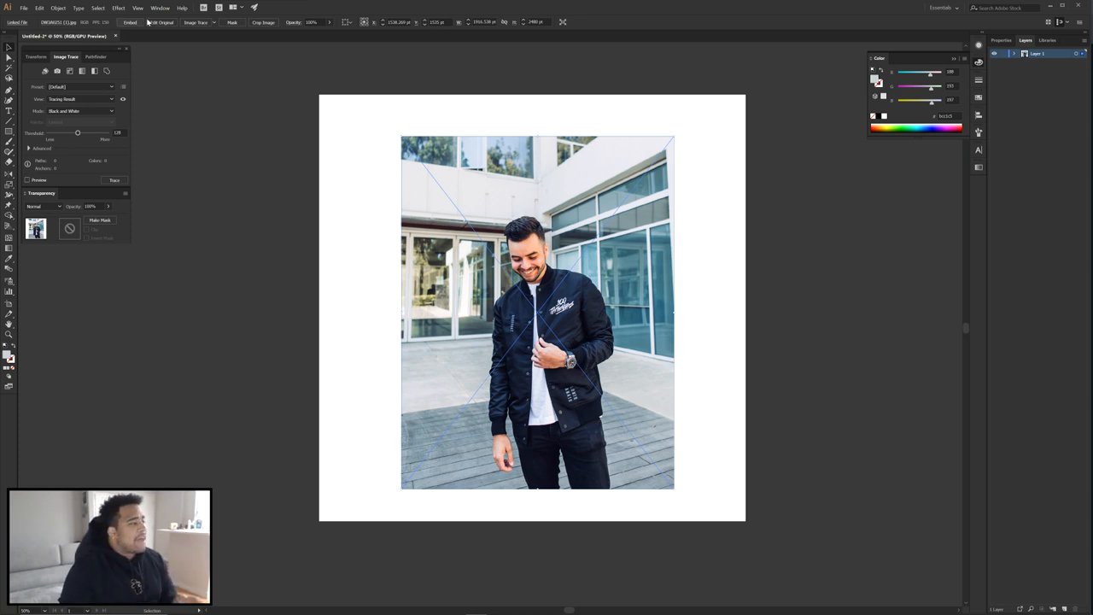
Step: Show the Image Trace panel and trace the photo with a limited-colour preset
{"action": "left_click", "coordinate": [133, 6]}
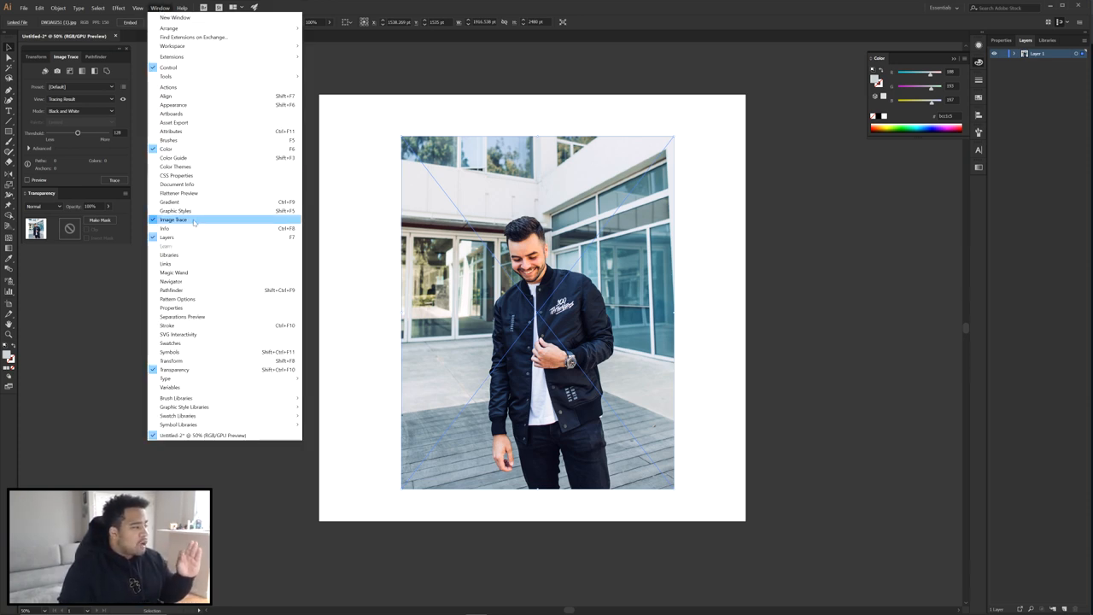
{"action": "left_click", "coordinate": [178, 219]}
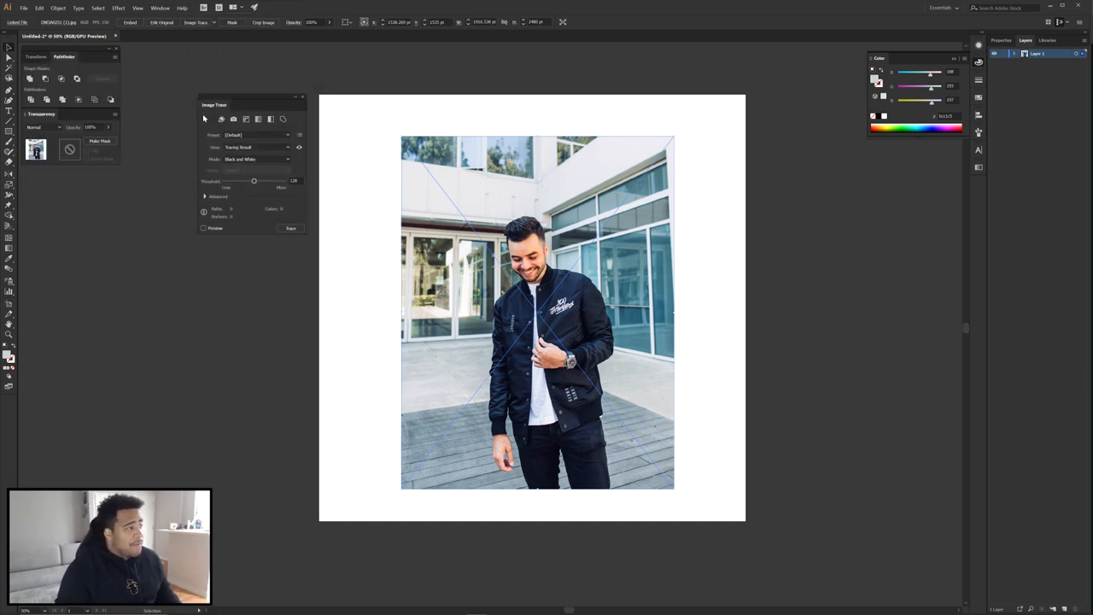
{"action": "left_click_drag", "start_coordinate": [214, 104], "coordinate": [145, 154]}
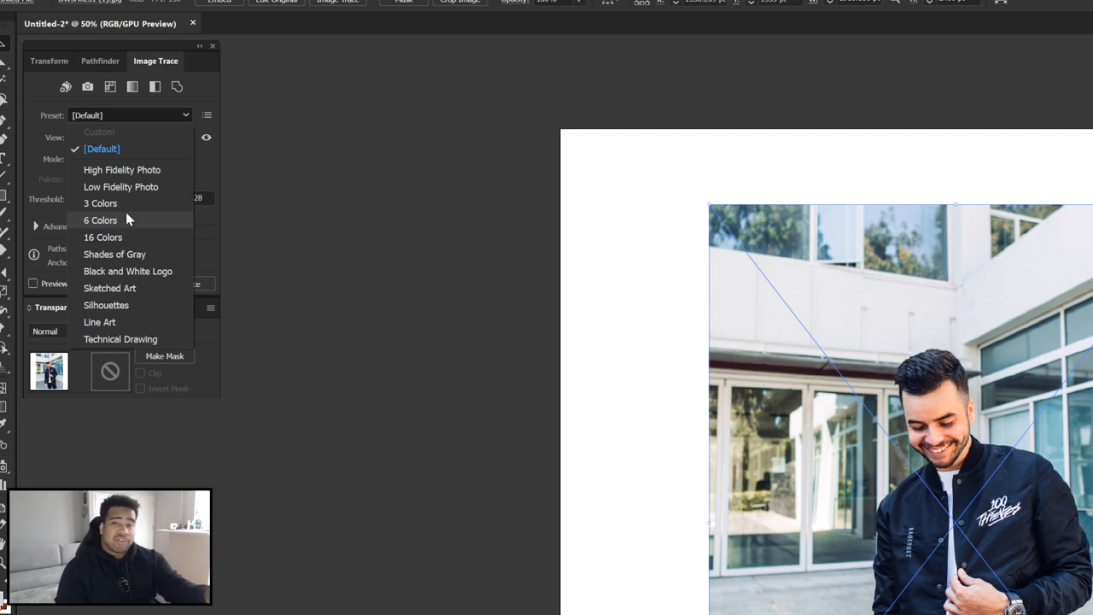
{"action": "left_click", "coordinate": [99, 220]}
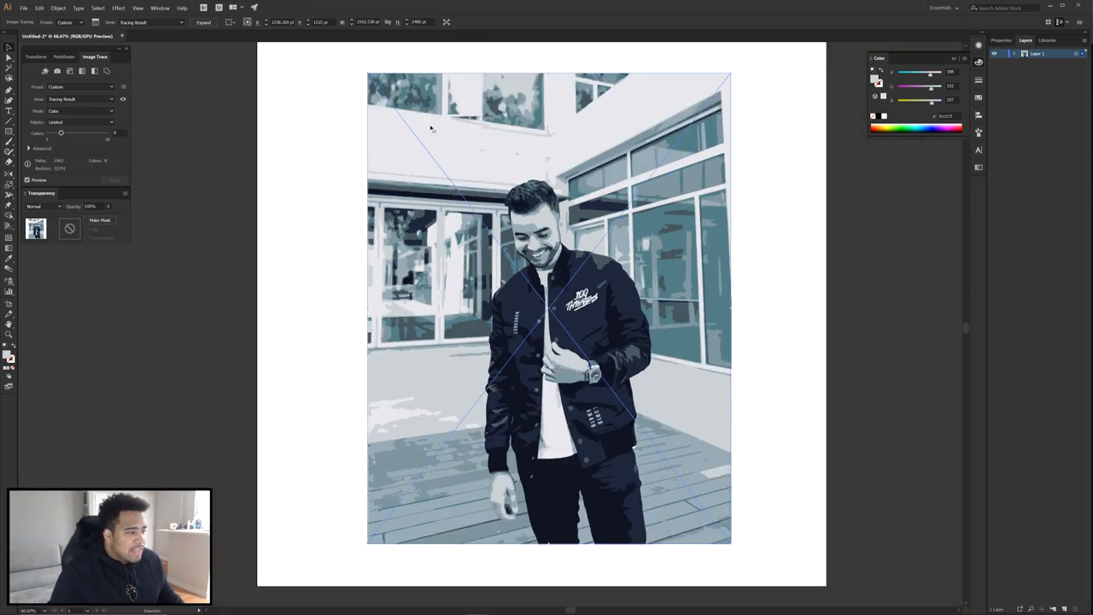
Step: Expand the trace into individual vector paths, confirming objects and fills
{"action": "left_click", "coordinate": [67, 6]}
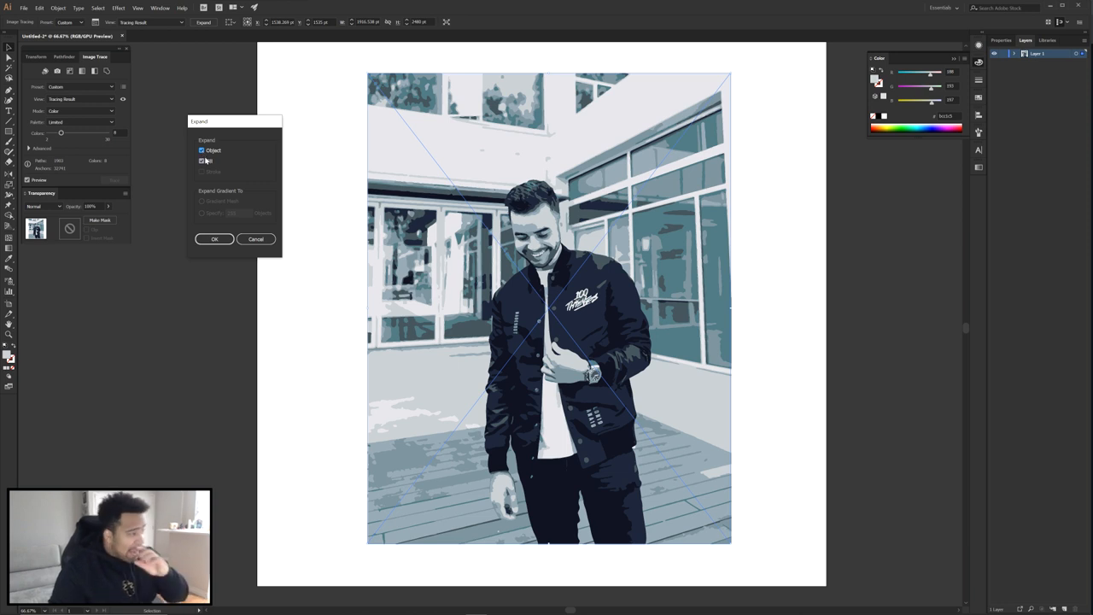
{"action": "left_click", "coordinate": [216, 239]}
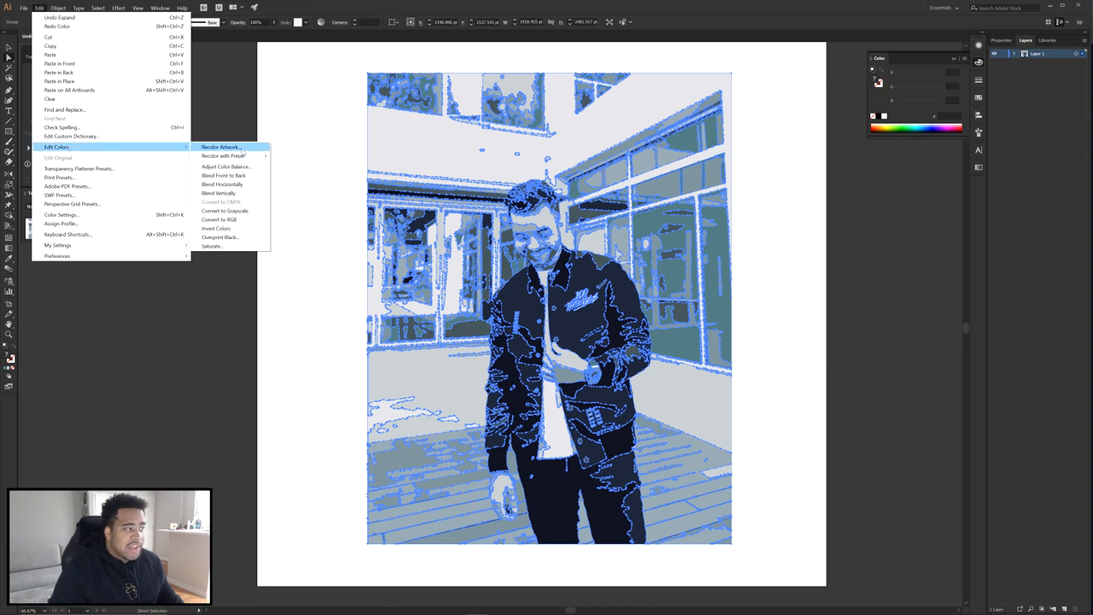
Step: In Recolor Artwork shift the glass colour through green and purple to pink, keeping the darker shade teal at hue 192
{"action": "left_click", "coordinate": [220, 146]}
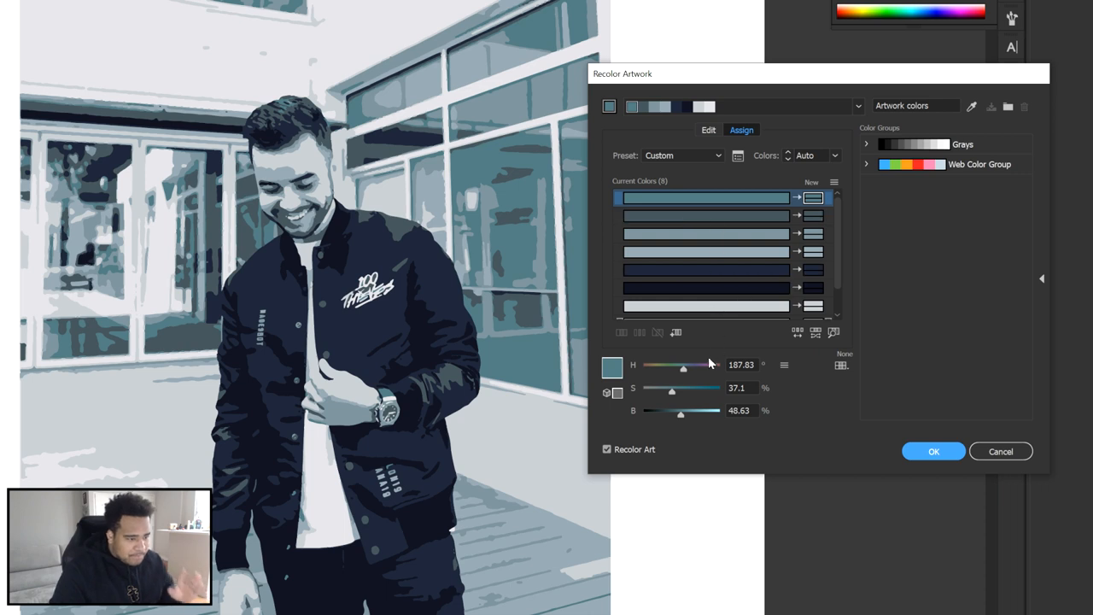
{"action": "left_click_drag", "start_coordinate": [683, 368], "coordinate": [691, 369]}
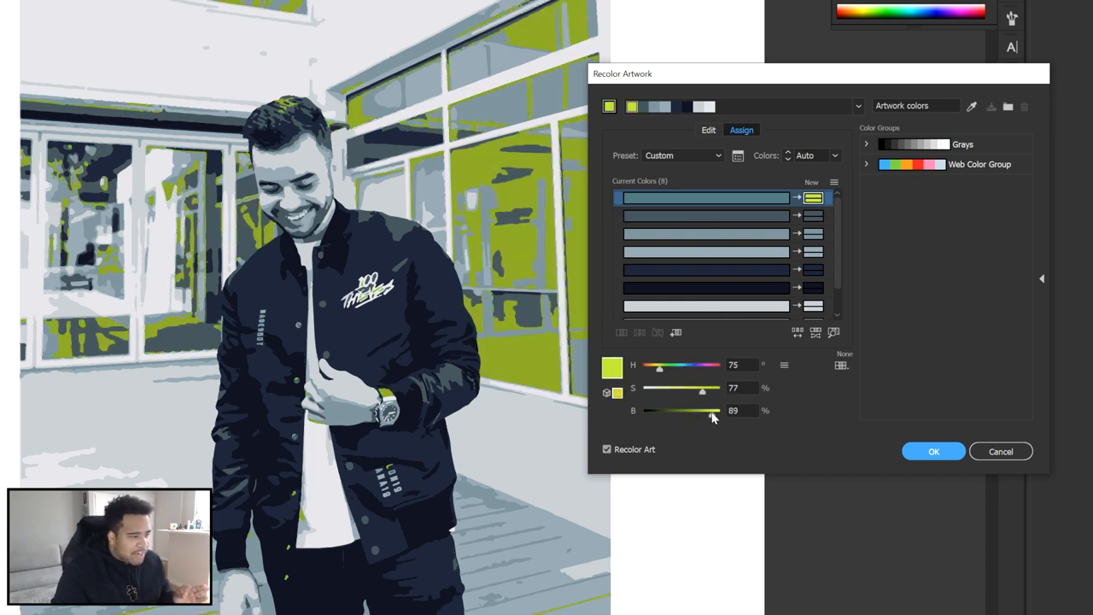
{"action": "left_click_drag", "start_coordinate": [714, 410], "coordinate": [698, 410]}
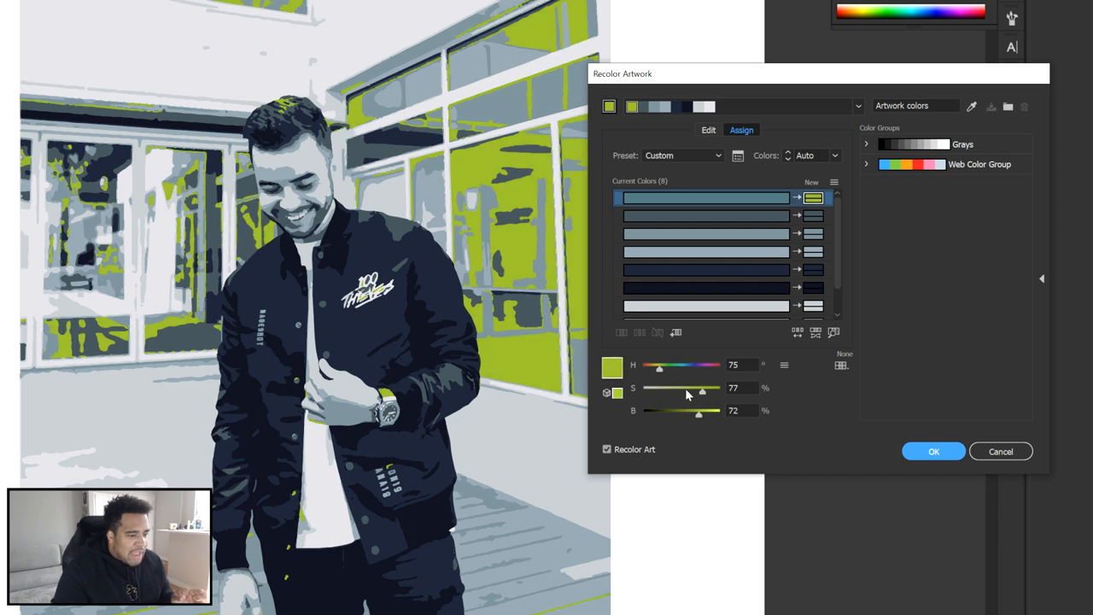
{"action": "left_click_drag", "start_coordinate": [658, 365], "coordinate": [703, 366]}
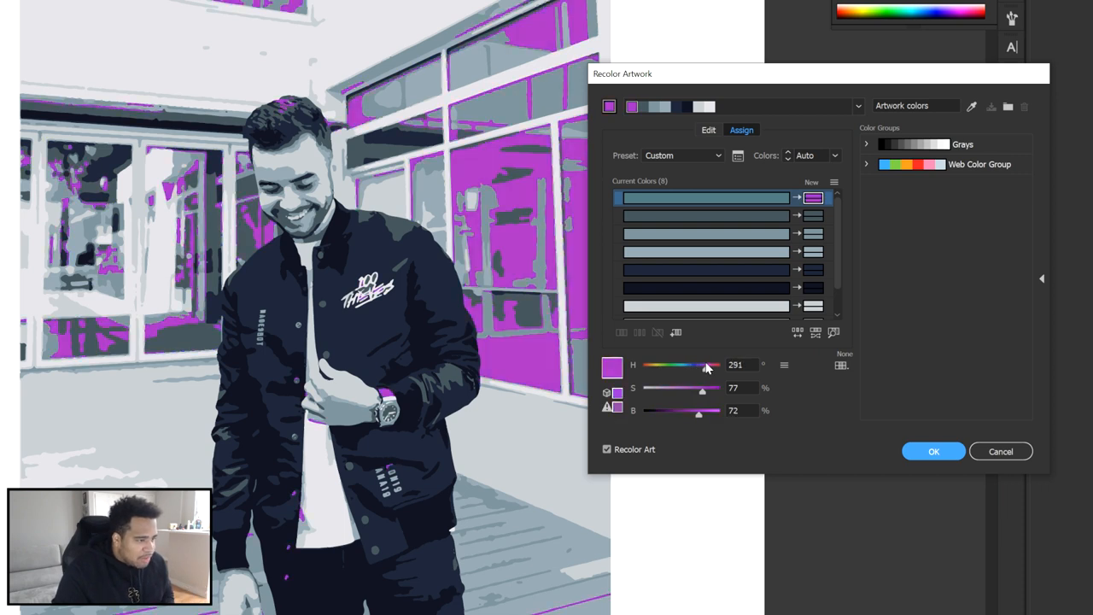
{"action": "left_click_drag", "start_coordinate": [705, 365], "coordinate": [715, 366]}
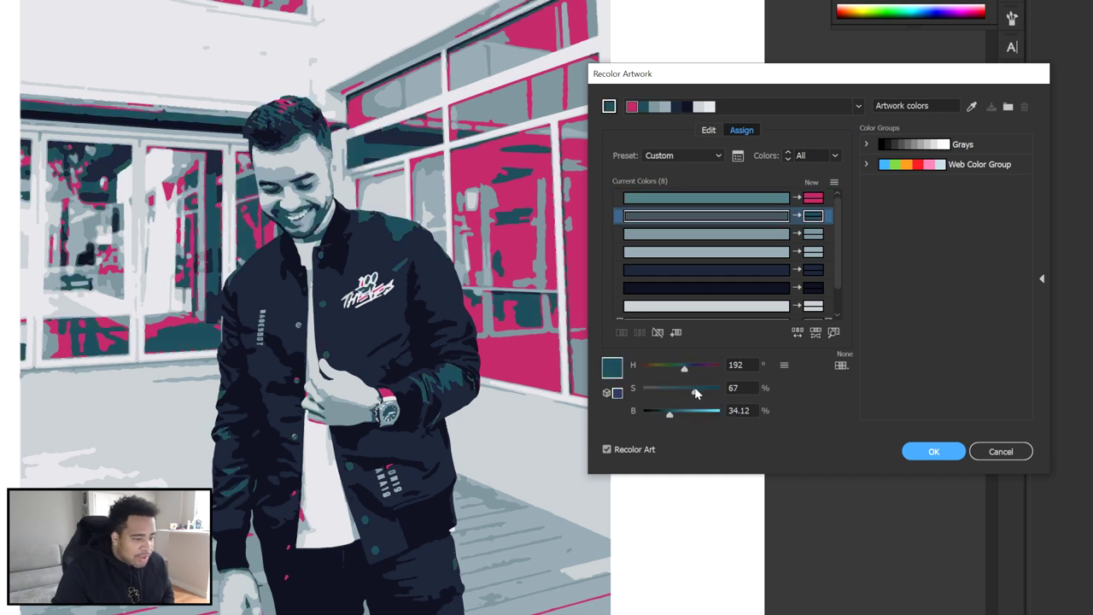
{"action": "left_click_drag", "start_coordinate": [683, 369], "coordinate": [669, 369]}
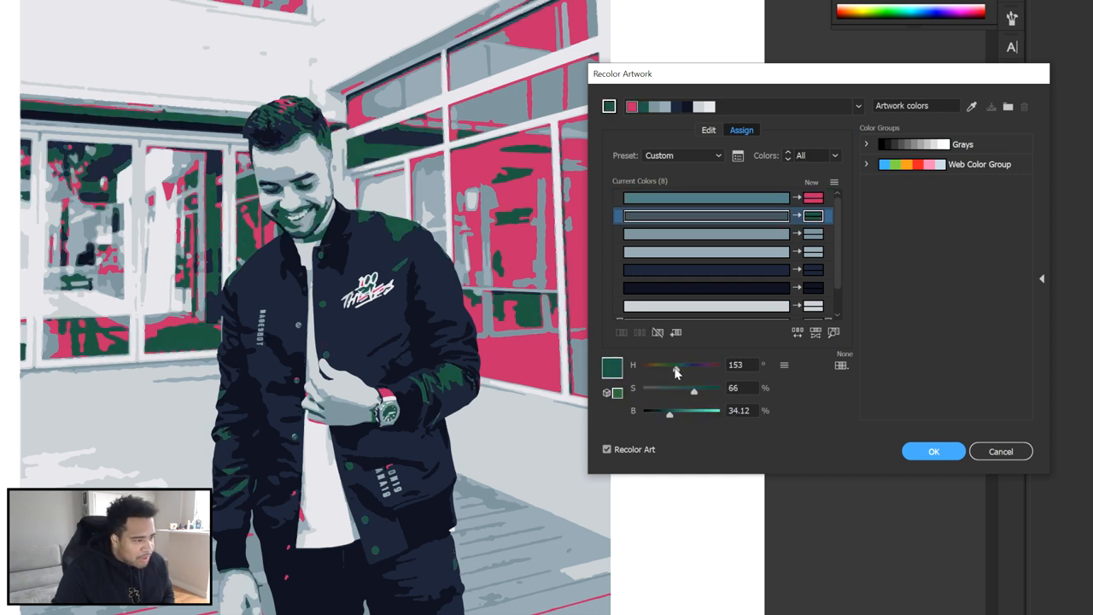
{"action": "left_click_drag", "start_coordinate": [670, 366], "coordinate": [683, 365]}
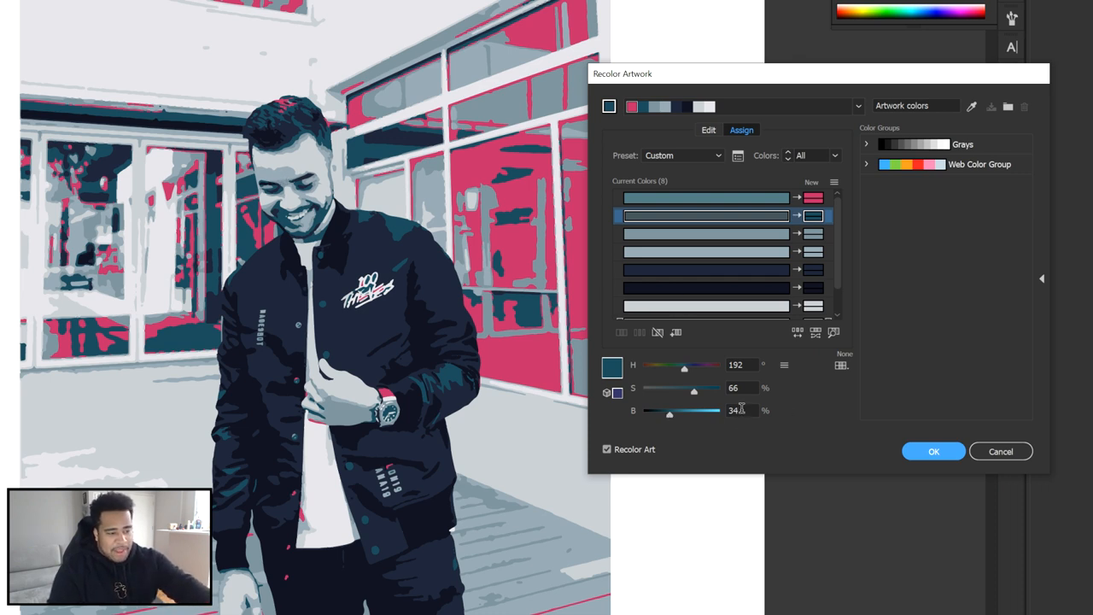
Step: Test a lighter teal, then soften the pale pink tint's hue and saturation
{"action": "left_click_drag", "start_coordinate": [669, 410], "coordinate": [705, 410]}
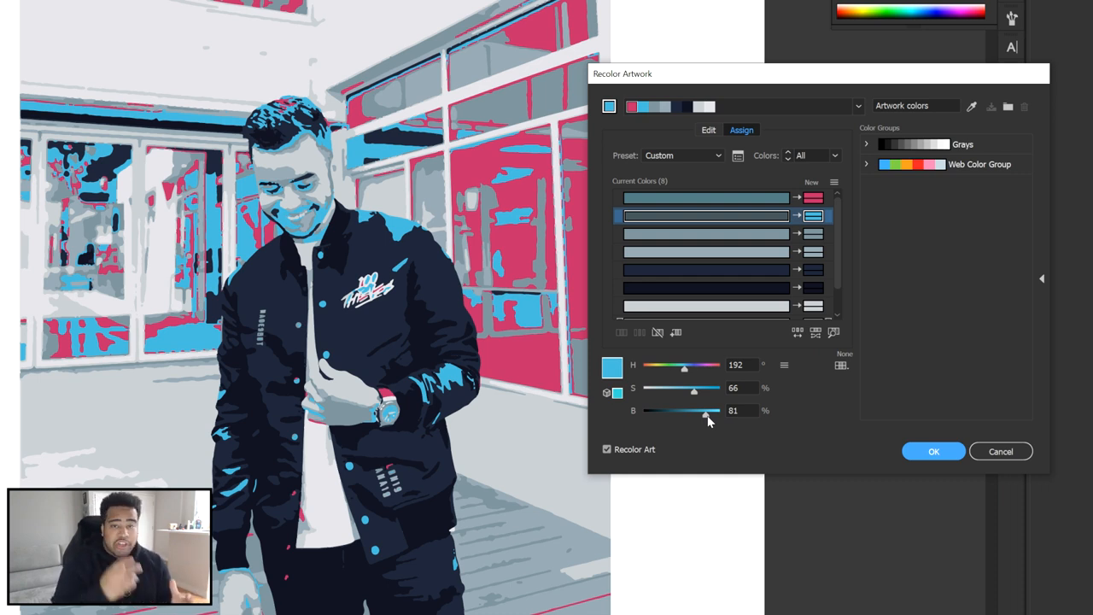
{"action": "mouse_move", "coordinate": [772, 420]}
{"action": "type", "text": "100"}
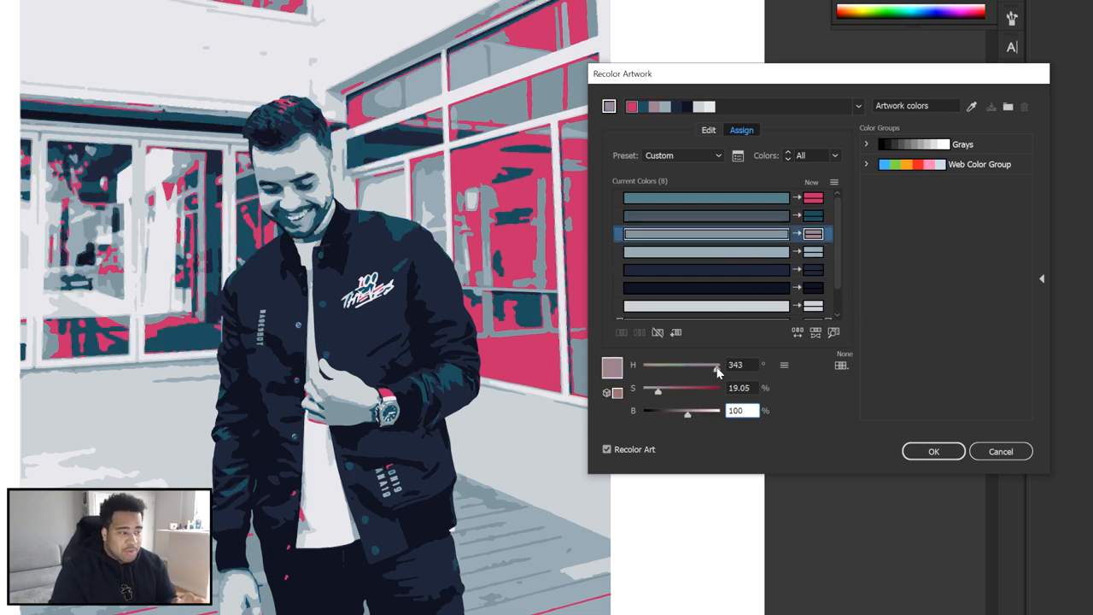
{"action": "left_click_drag", "start_coordinate": [717, 369], "coordinate": [714, 369]}
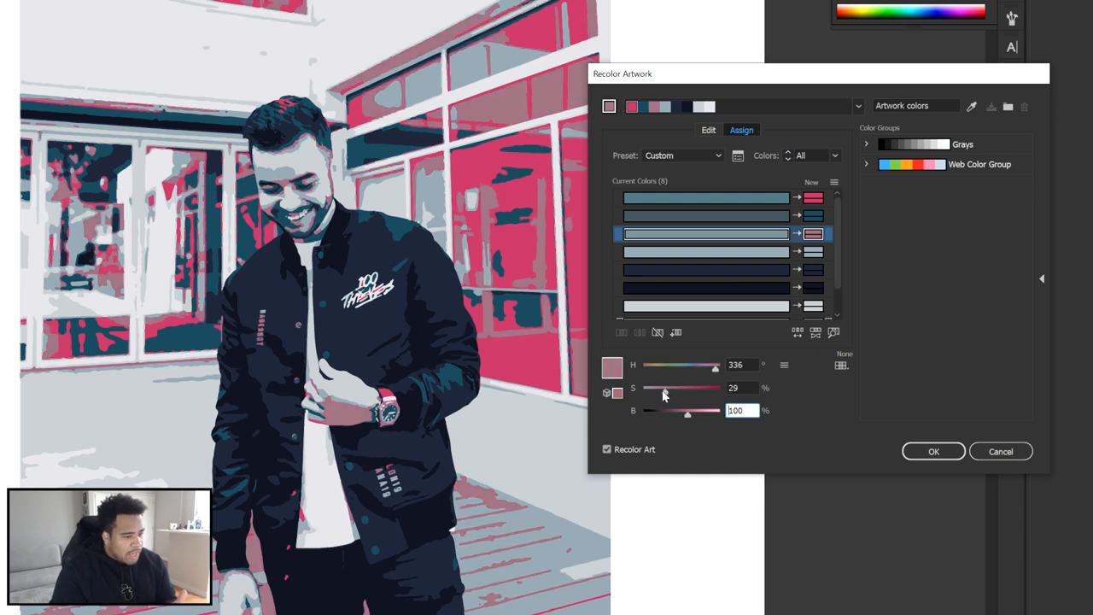
{"action": "left_click_drag", "start_coordinate": [666, 390], "coordinate": [659, 390]}
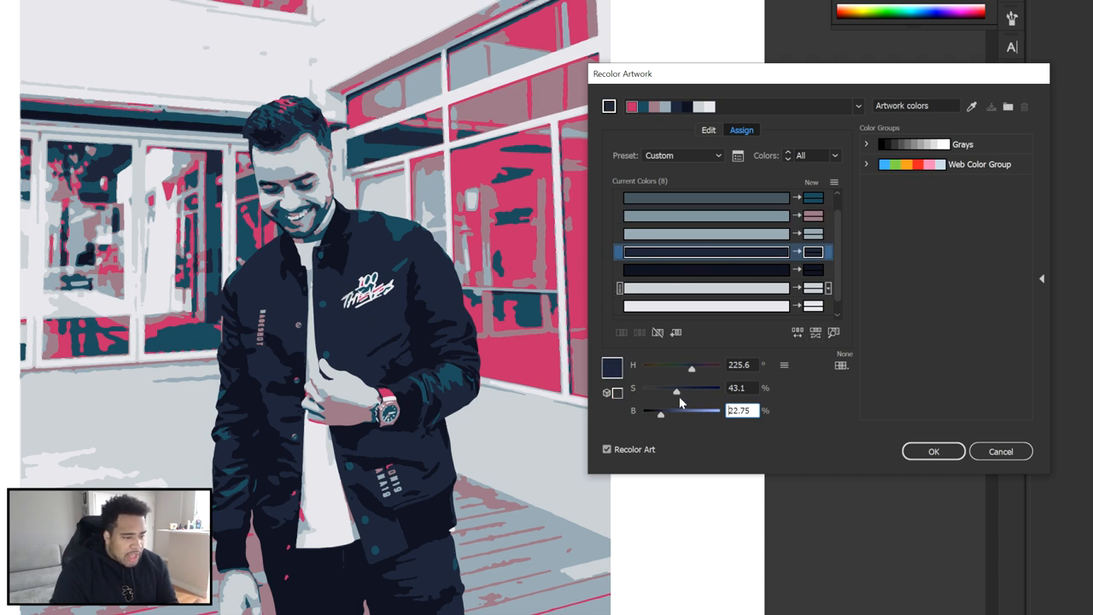
Step: Trial the jacket as dark green and brown, then settle it on deep navy at brightness 20, hue about 227
{"action": "left_click_drag", "start_coordinate": [676, 409], "coordinate": [659, 410]}
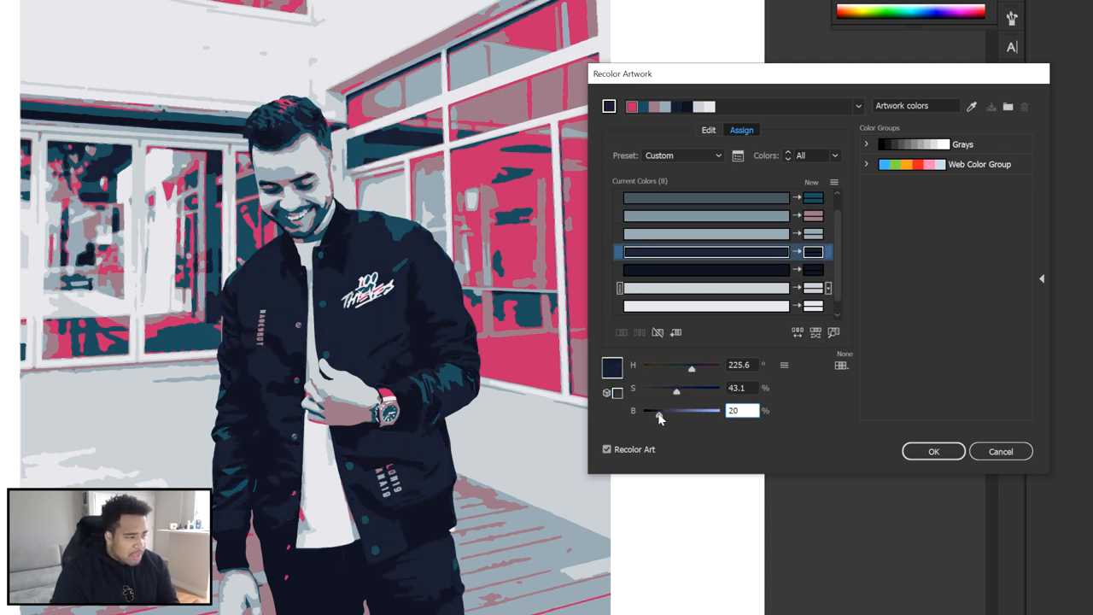
{"action": "left_click_drag", "start_coordinate": [691, 365], "coordinate": [664, 366]}
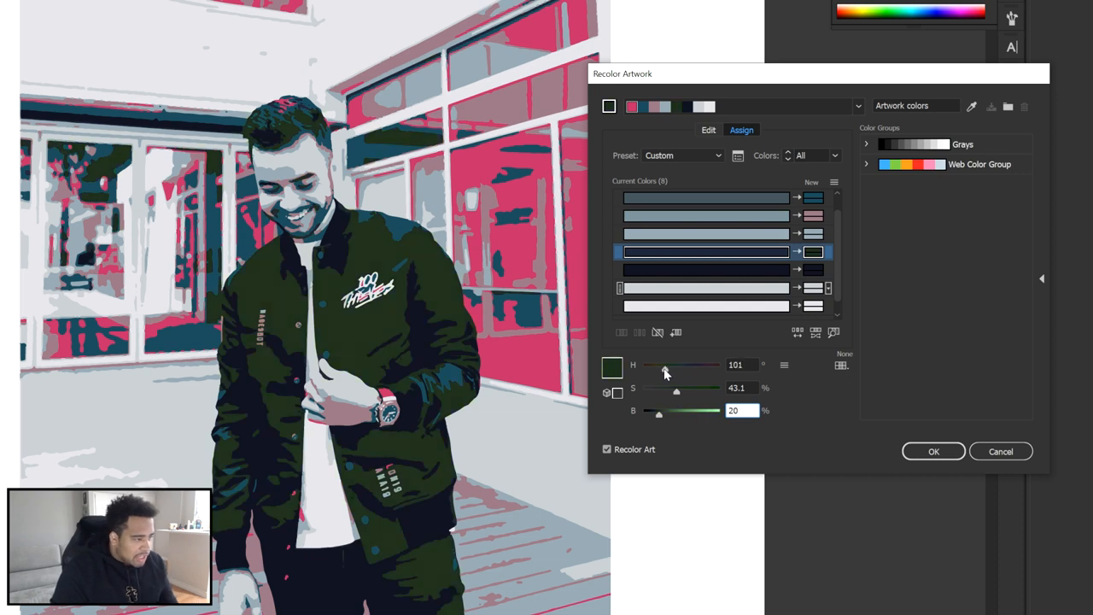
{"action": "left_click_drag", "start_coordinate": [666, 365], "coordinate": [645, 366]}
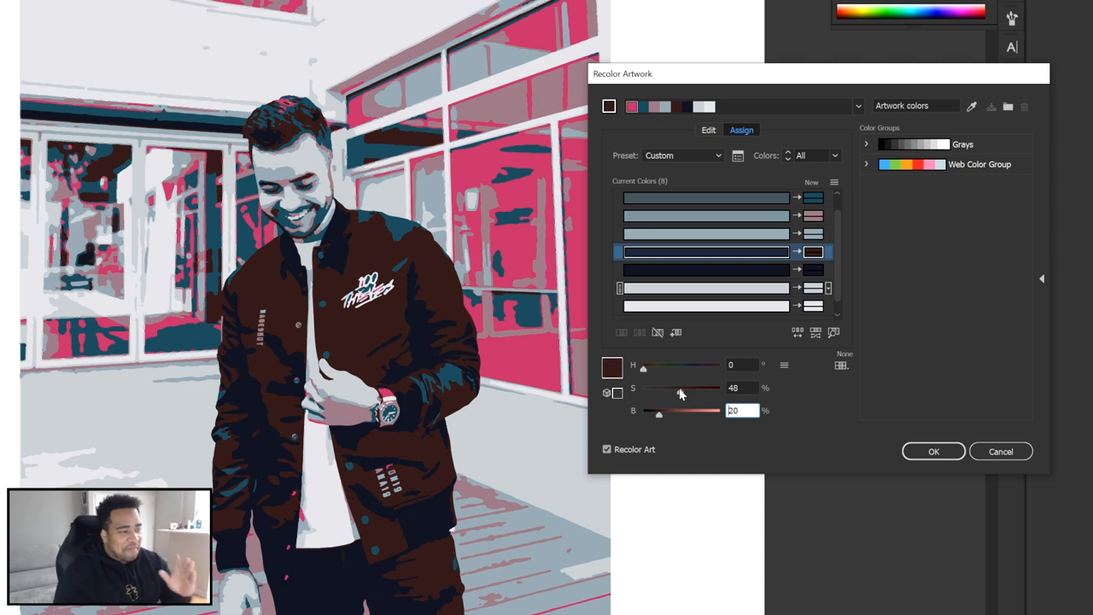
{"action": "left_click_drag", "start_coordinate": [645, 366], "coordinate": [668, 372]}
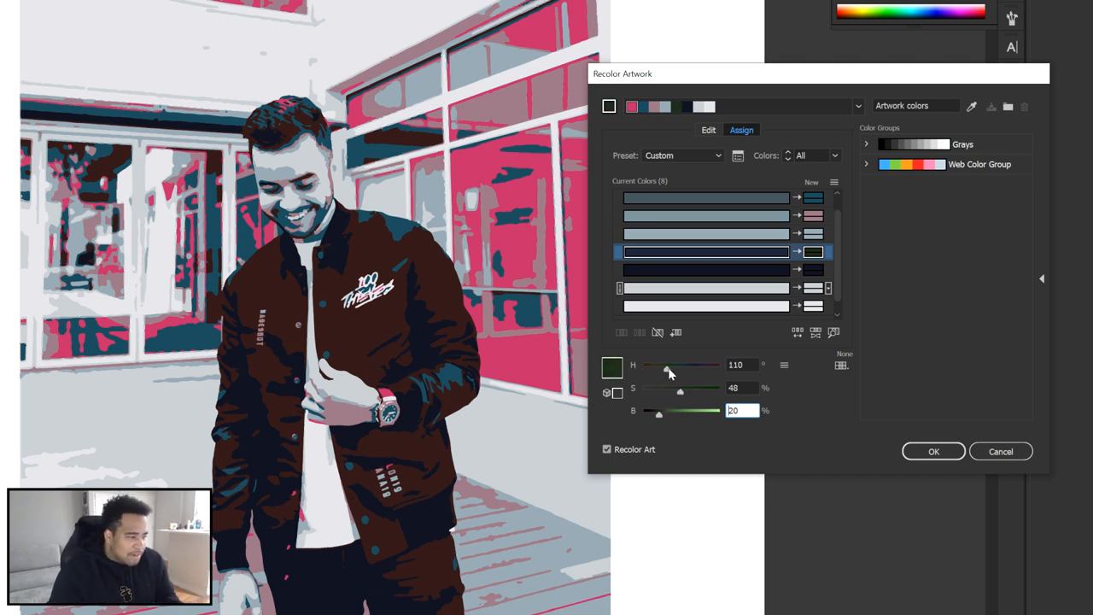
{"action": "left_click_drag", "start_coordinate": [663, 366], "coordinate": [697, 365]}
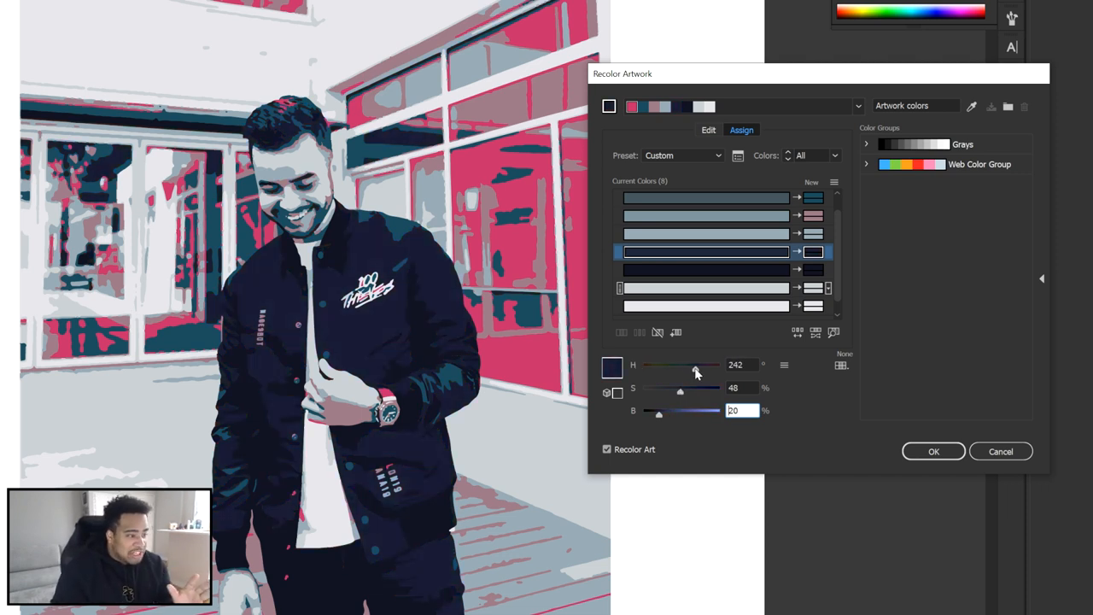
{"action": "left_click_drag", "start_coordinate": [696, 366], "coordinate": [690, 365]}
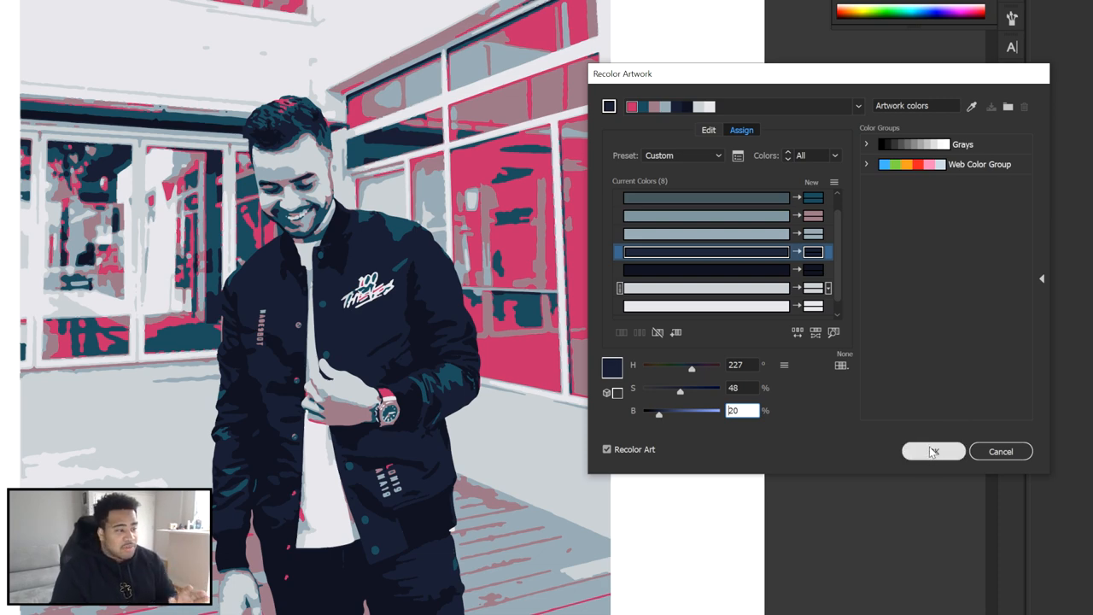
{"action": "left_click", "coordinate": [933, 451]}
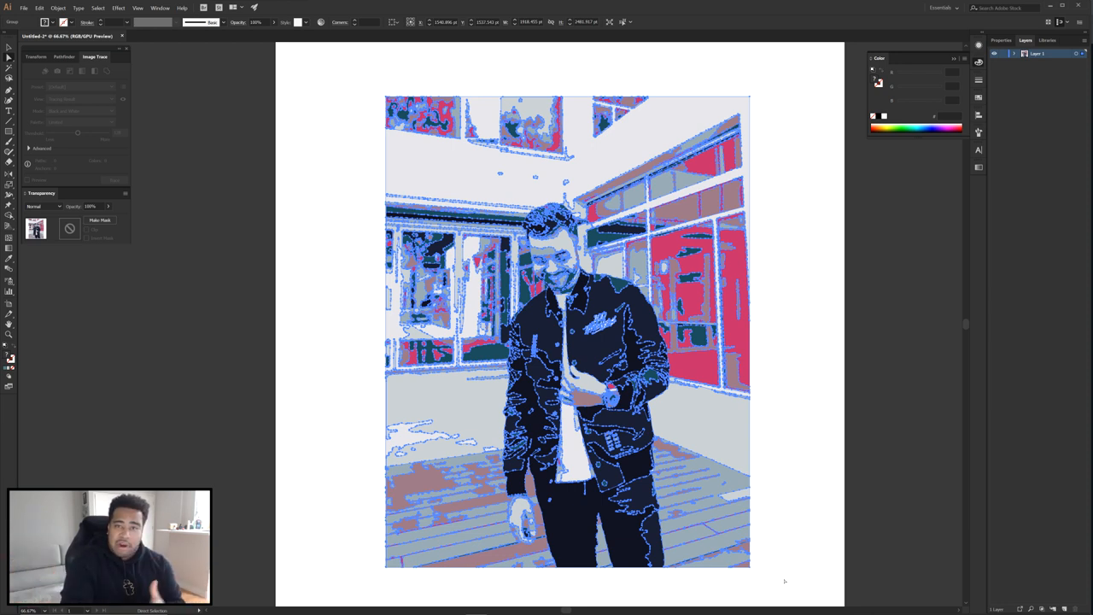
{"action": "mouse_move", "coordinate": [790, 495]}
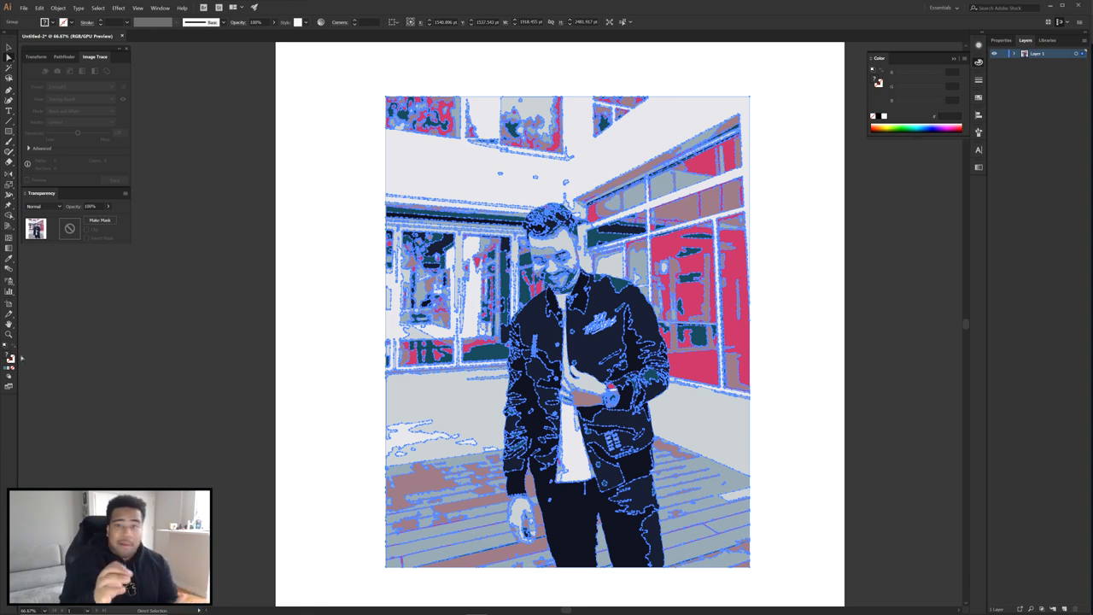
{"action": "mouse_move", "coordinate": [369, 266]}
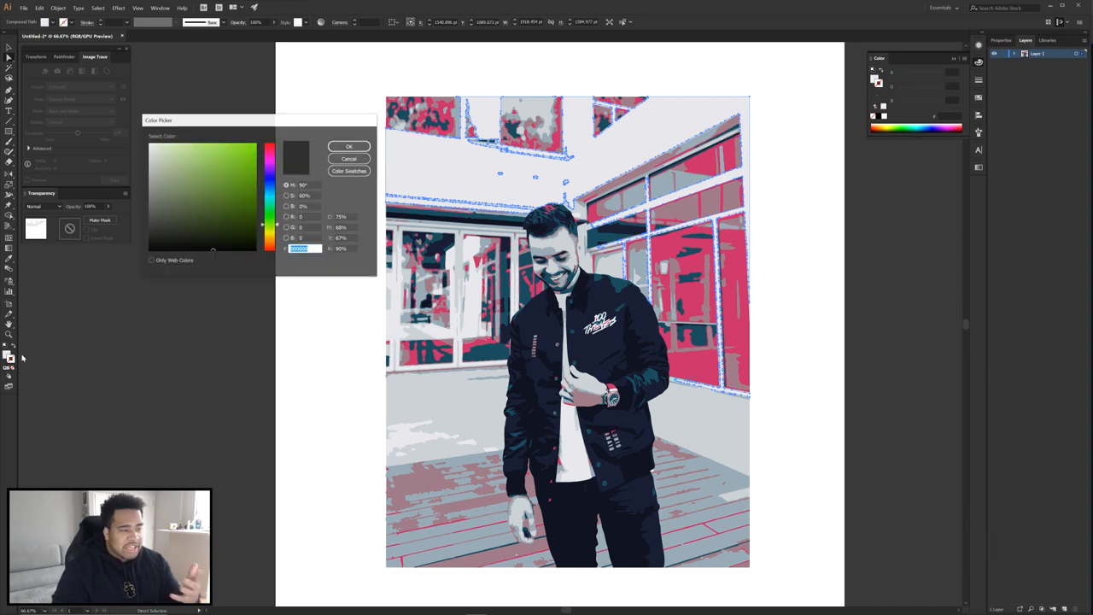
{"action": "left_click", "coordinate": [349, 146]}
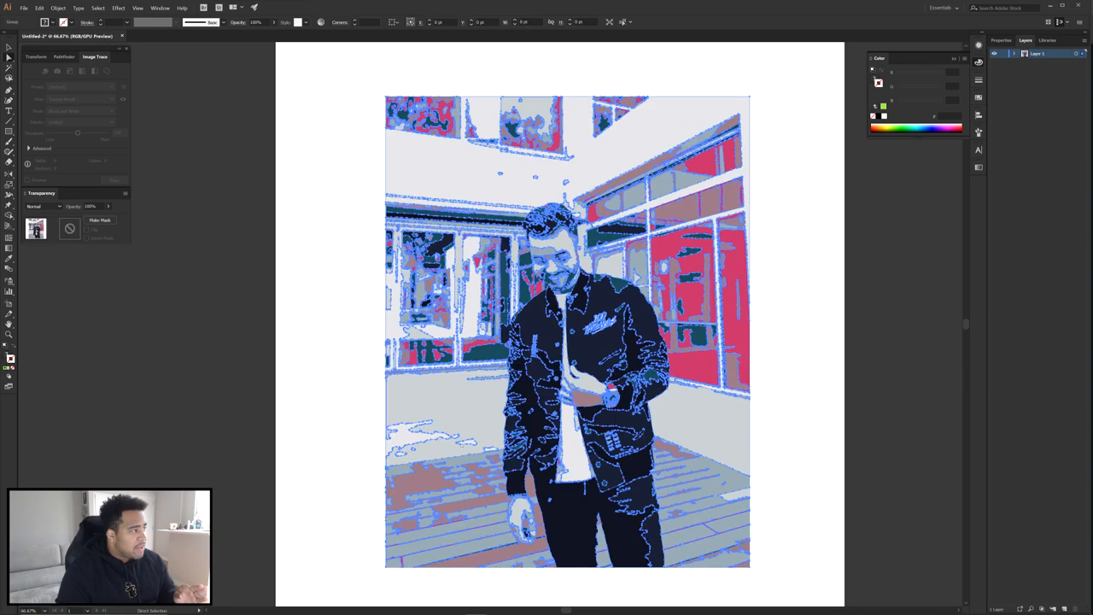
Step: Undo the last change, leave Simplify unapplied, then reopen Object > Path > Simplify
{"action": "left_click", "coordinate": [41, 7]}
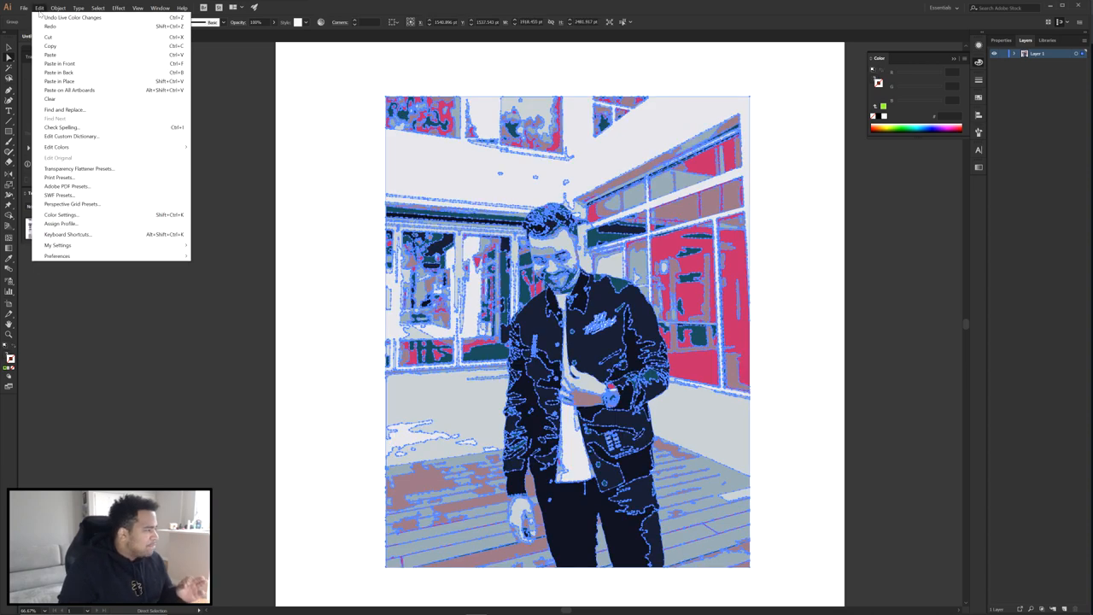
{"action": "left_click", "coordinate": [58, 7]}
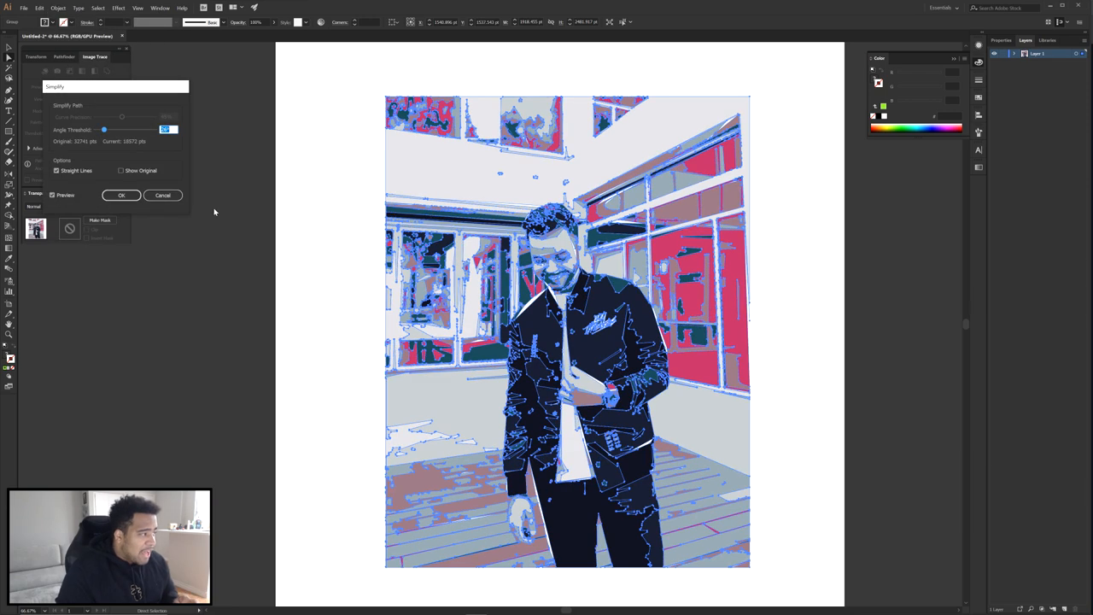
{"action": "mouse_move", "coordinate": [119, 93]}
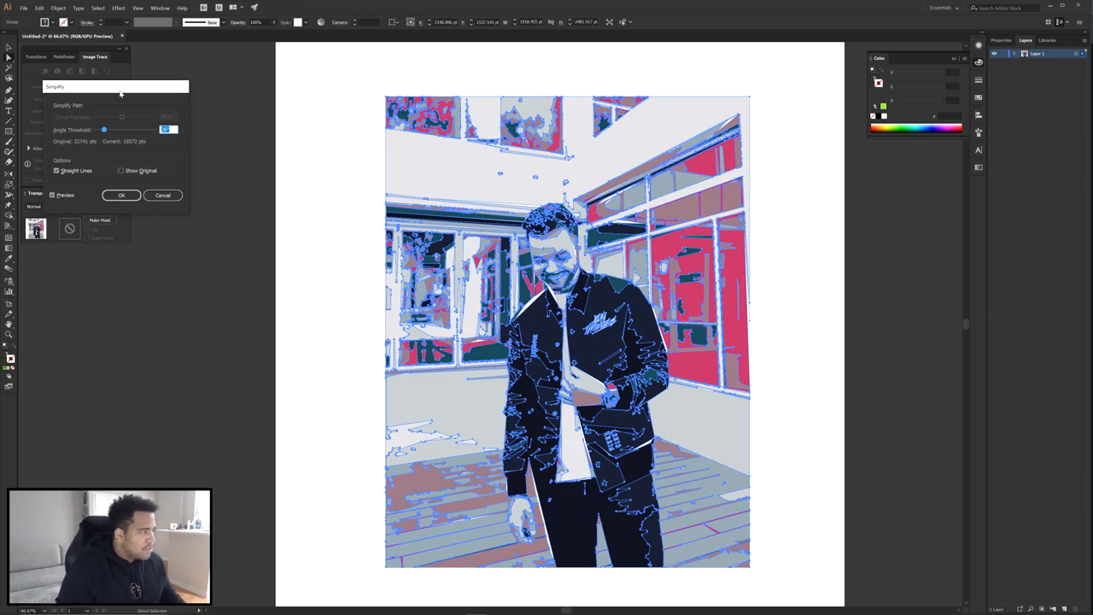
{"action": "left_click", "coordinate": [121, 194]}
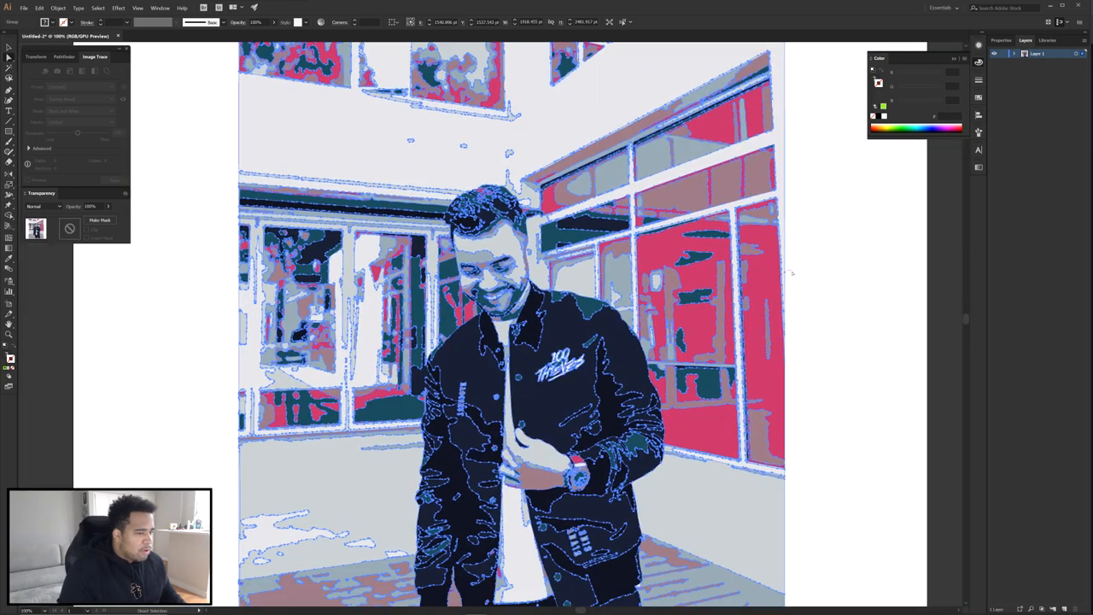
{"action": "left_click", "coordinate": [58, 7]}
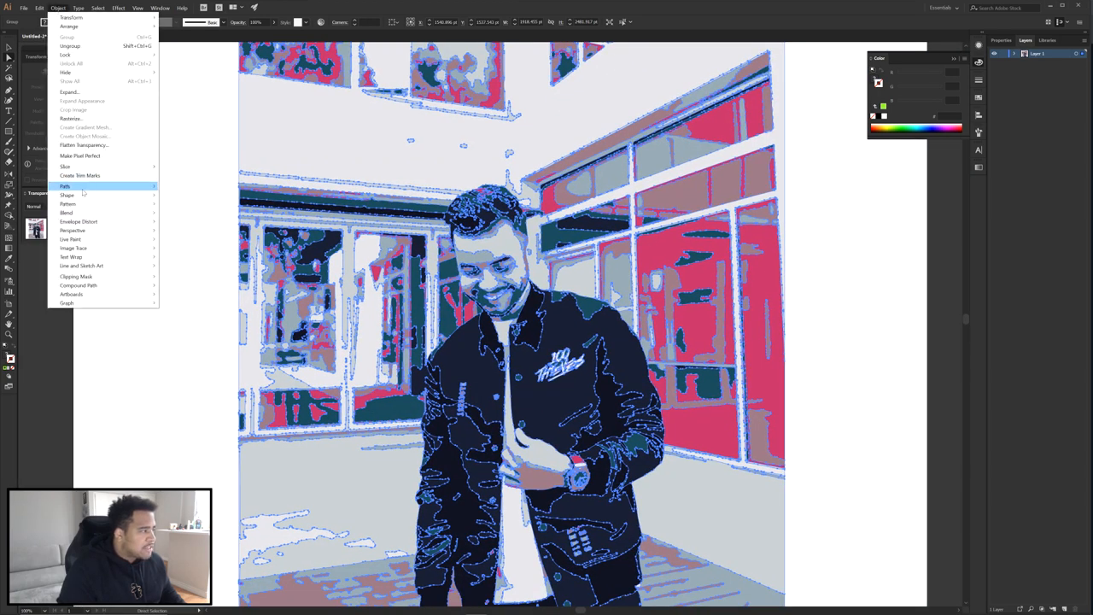
{"action": "left_click", "coordinate": [65, 185]}
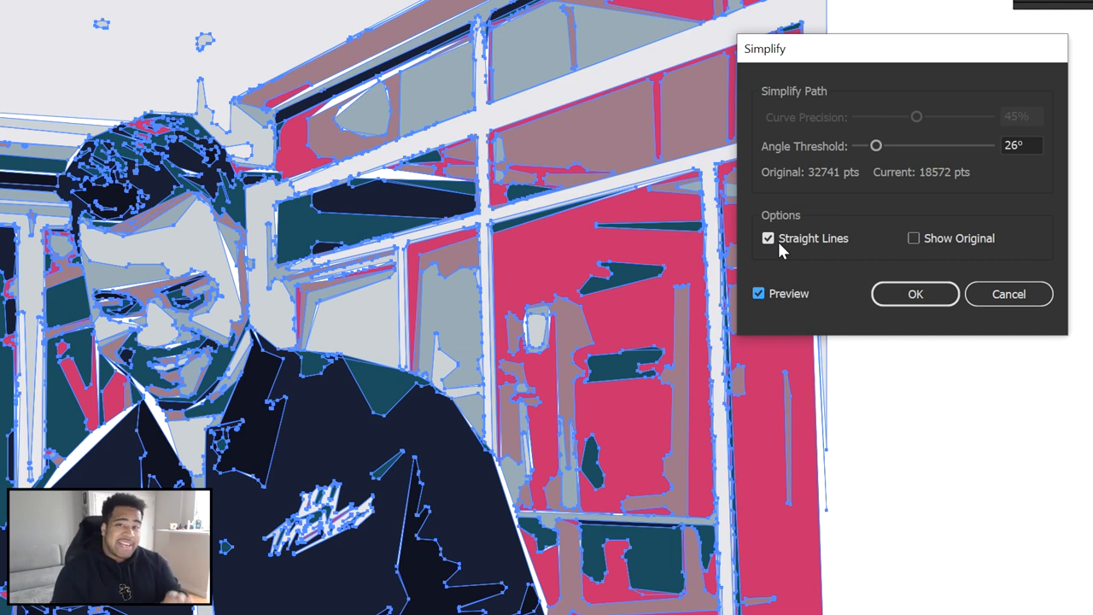
Step: Uncheck Straight Lines and preview Curve Precision from high down to a middle value
{"action": "left_click", "coordinate": [769, 239]}
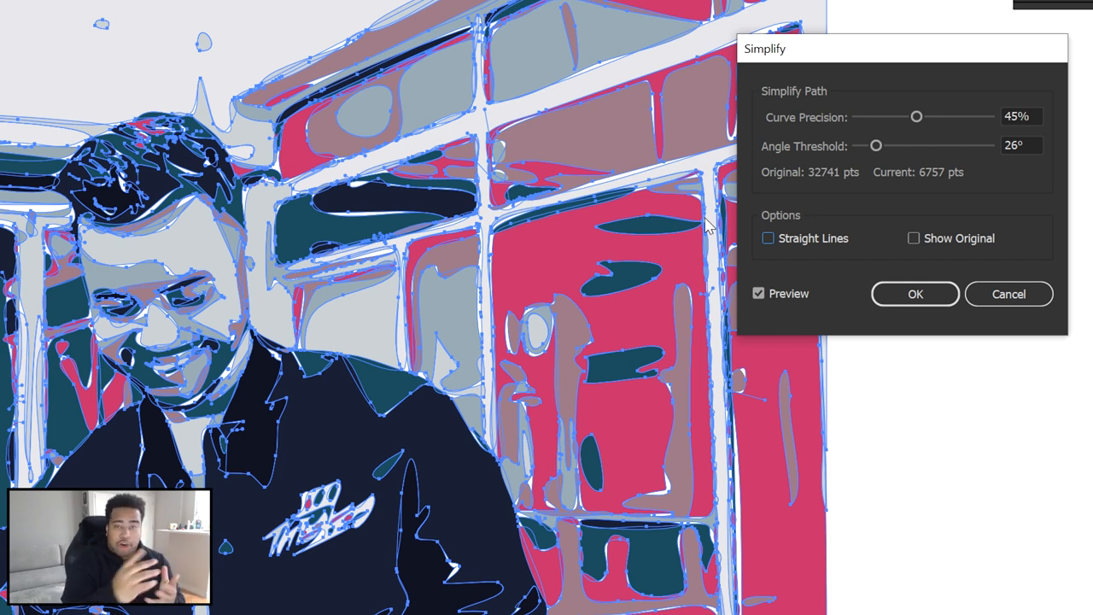
{"action": "mouse_move", "coordinate": [922, 118]}
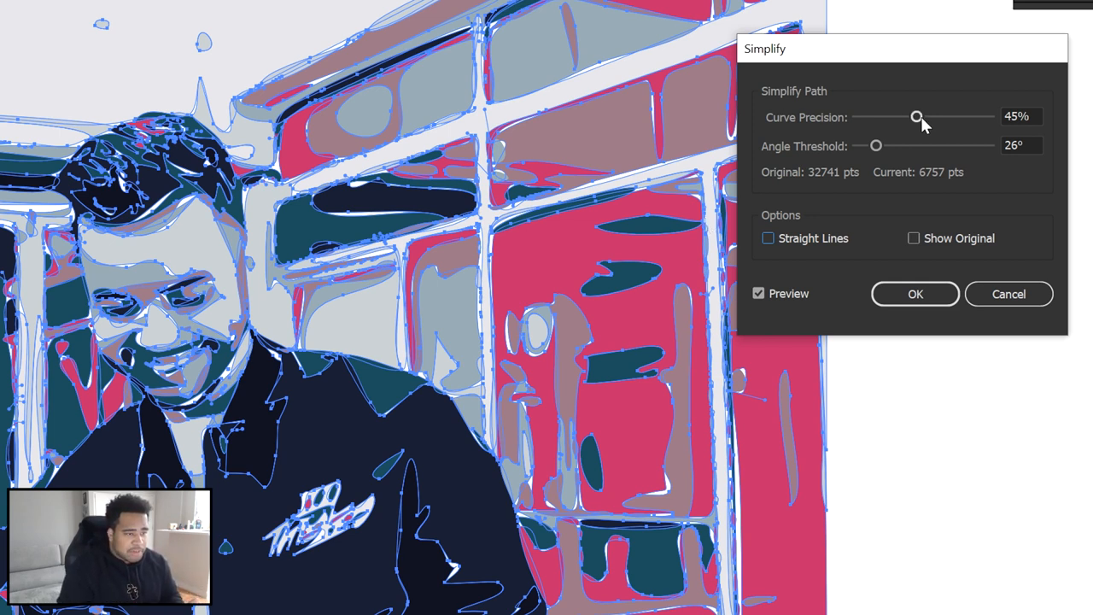
{"action": "left_click_drag", "start_coordinate": [917, 116], "coordinate": [989, 116]}
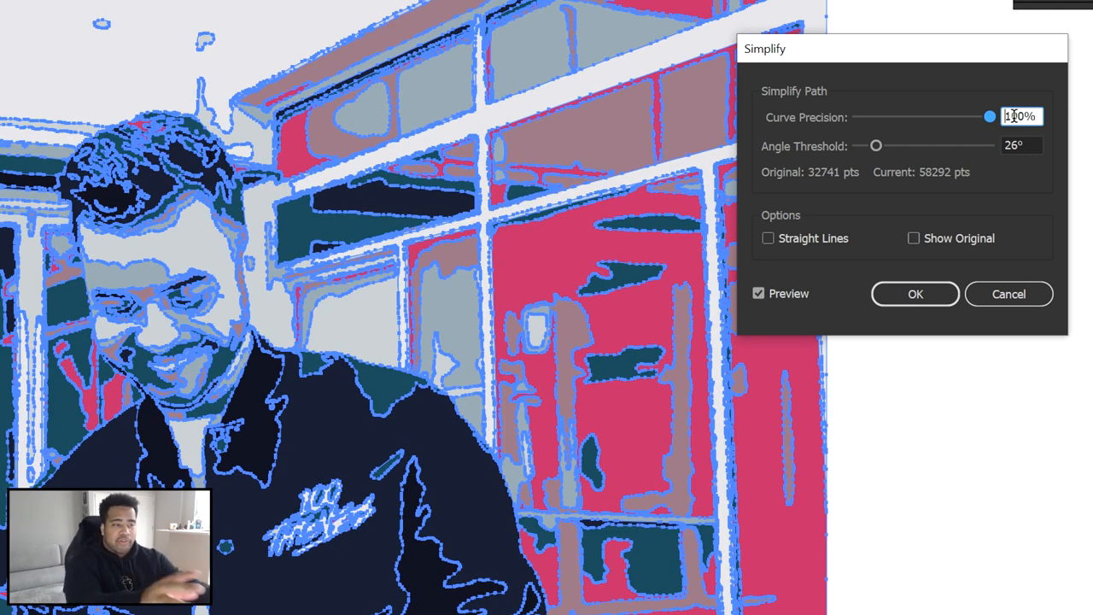
{"action": "left_click_drag", "start_coordinate": [991, 116], "coordinate": [987, 117]}
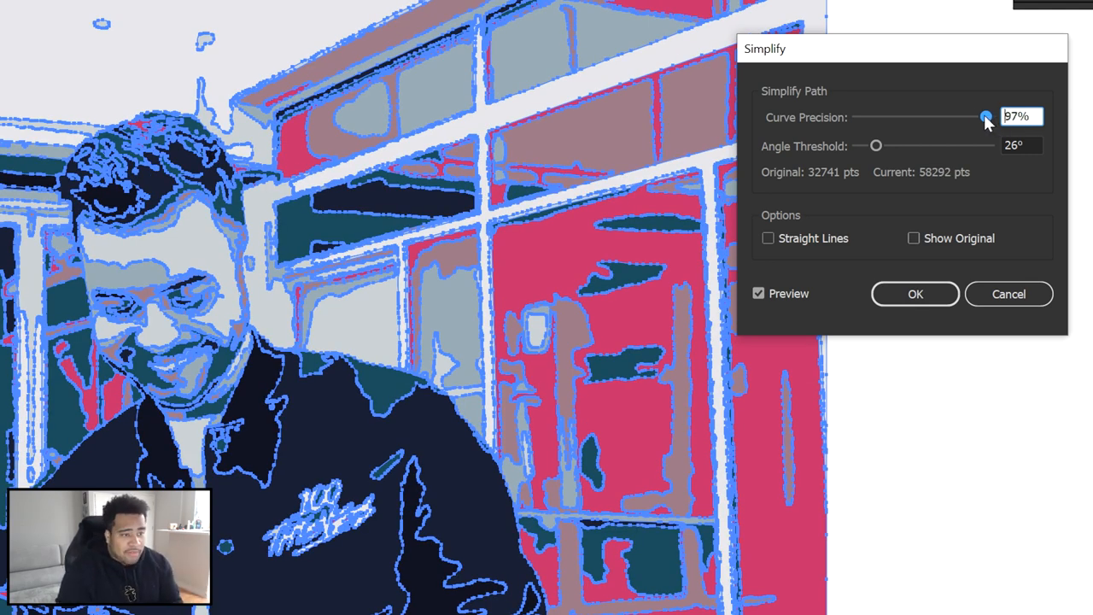
{"action": "left_click_drag", "start_coordinate": [987, 116], "coordinate": [907, 116]}
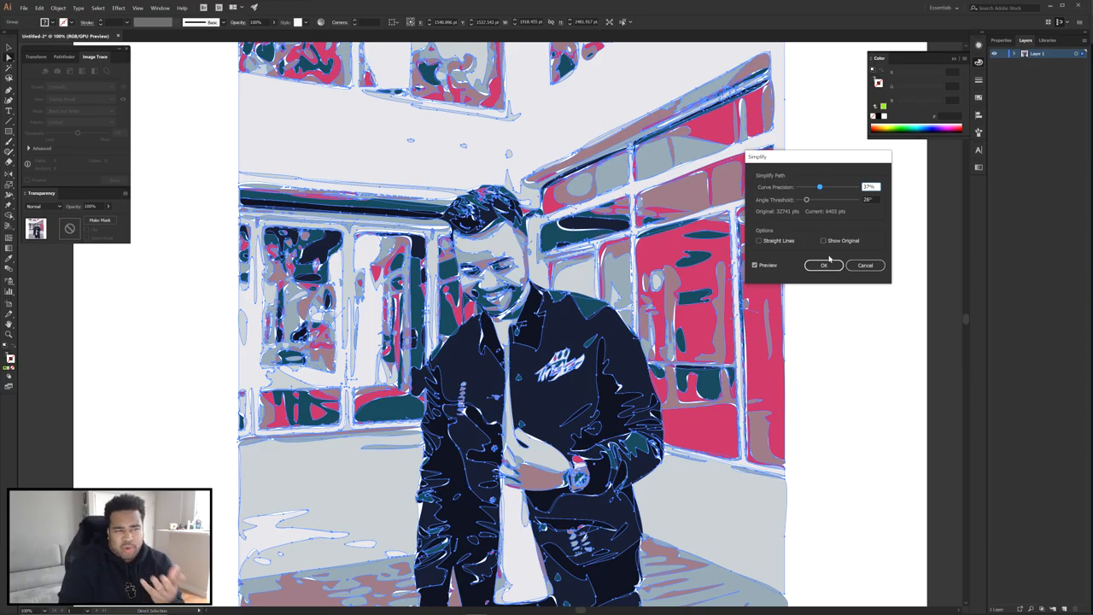
Step: Apply the curve simplification, then raise the Angle Threshold with Straight Lines on and apply the angular shards
{"action": "left_click", "coordinate": [823, 264]}
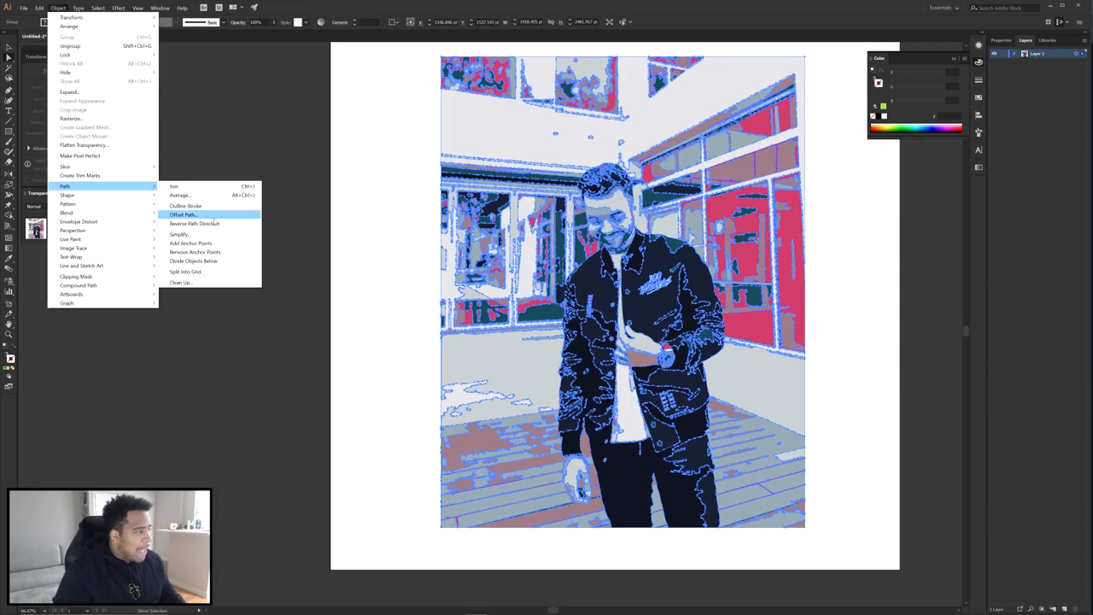
{"action": "left_click", "coordinate": [179, 234]}
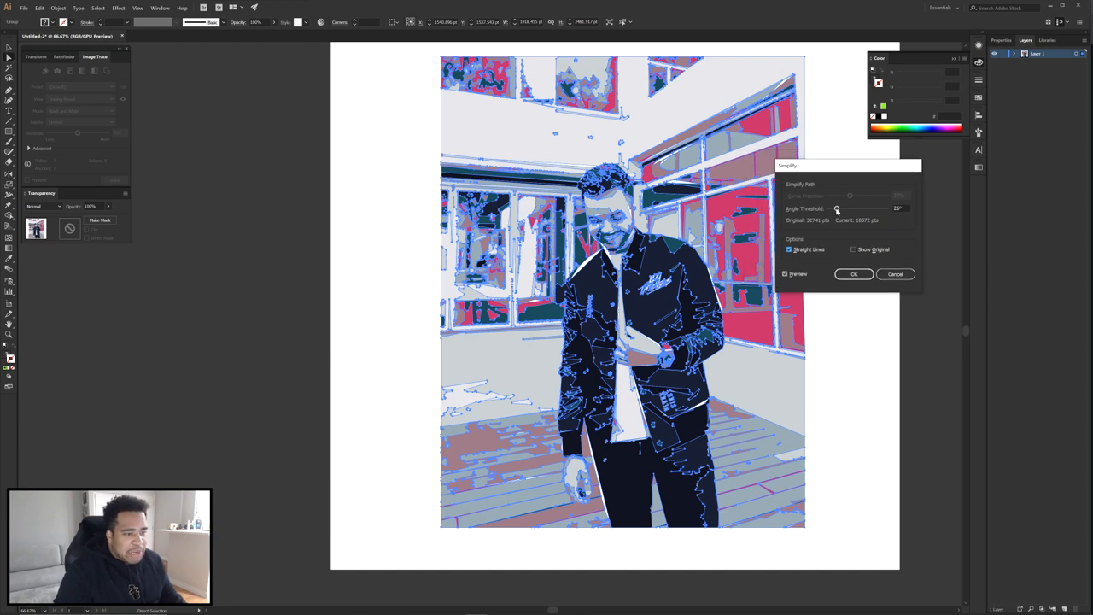
{"action": "left_click_drag", "start_coordinate": [836, 208], "coordinate": [871, 208]}
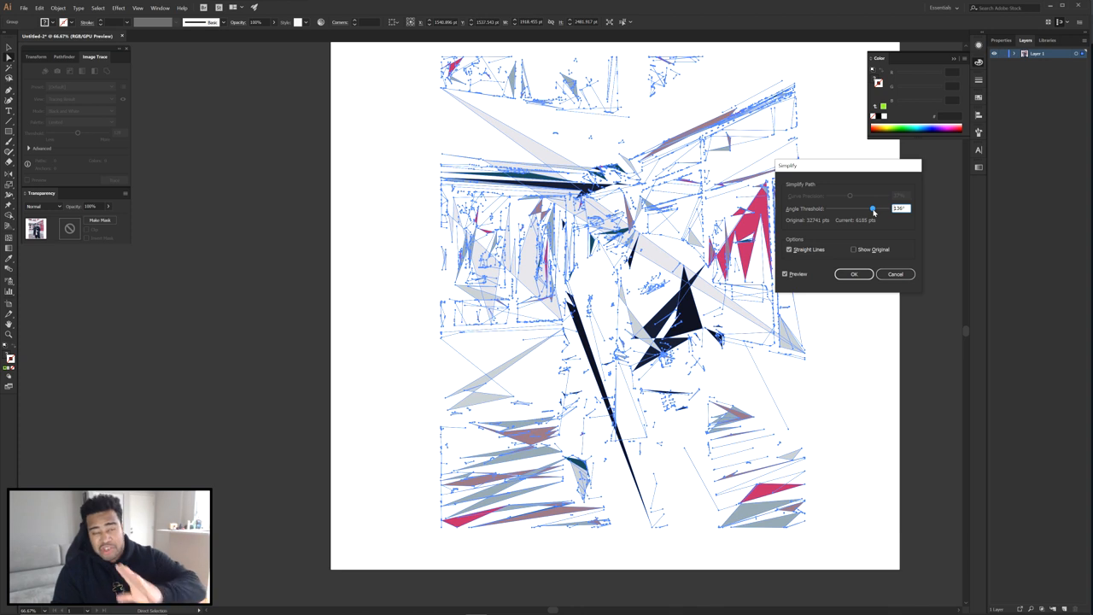
{"action": "left_click_drag", "start_coordinate": [871, 208], "coordinate": [860, 208]}
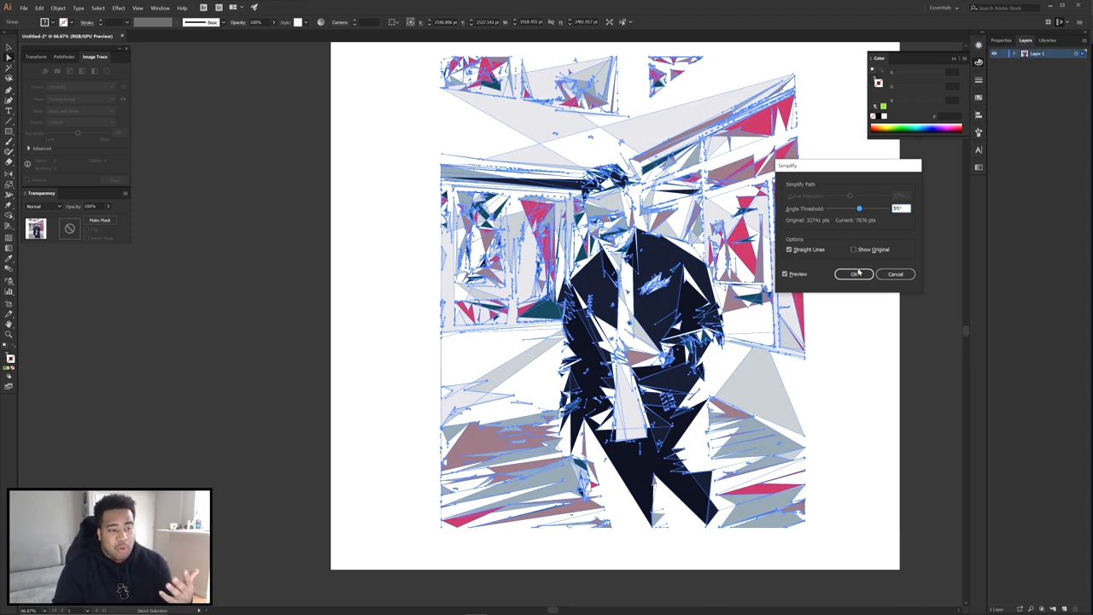
{"action": "left_click", "coordinate": [854, 273]}
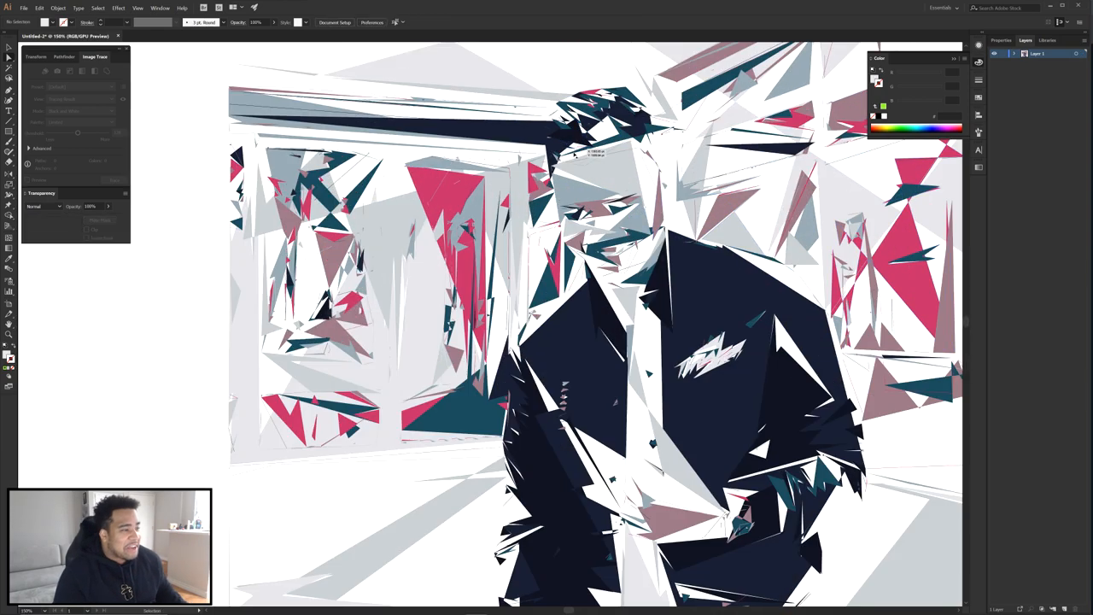
Step: Reopen Simplify, lower the Angle Threshold to a gentle setting and apply smooth flat-colour shapes
{"action": "left_click", "coordinate": [58, 7]}
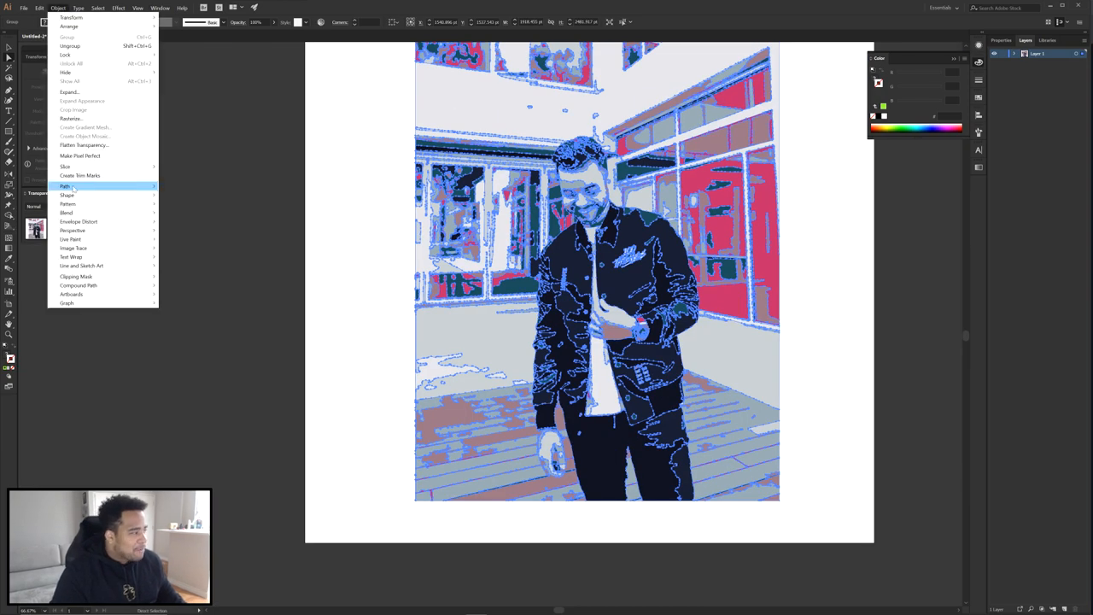
{"action": "left_click", "coordinate": [68, 182]}
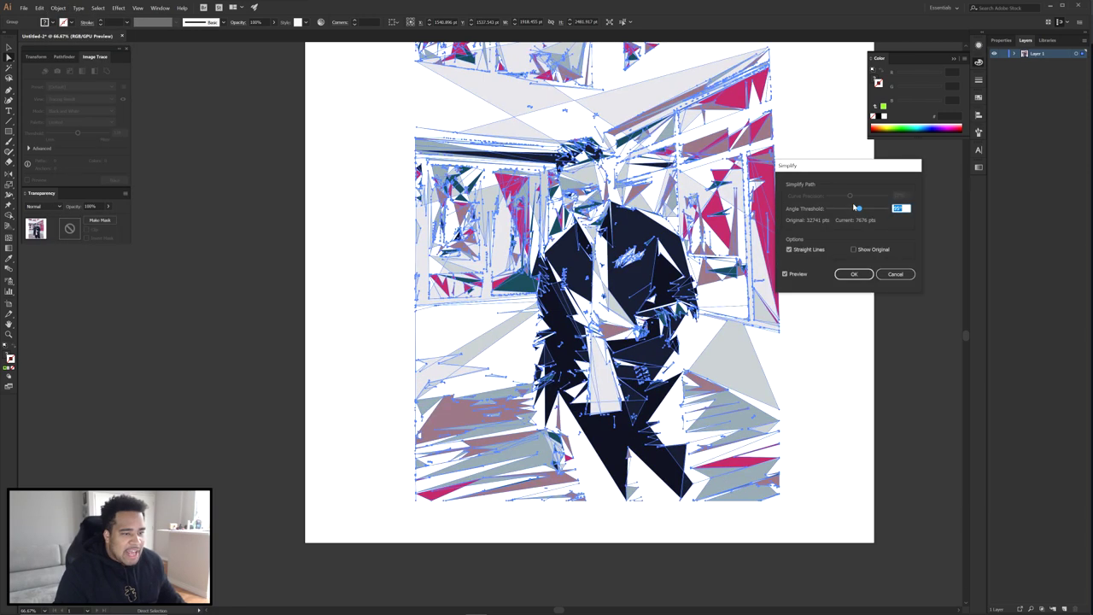
{"action": "left_click_drag", "start_coordinate": [858, 208], "coordinate": [837, 209]}
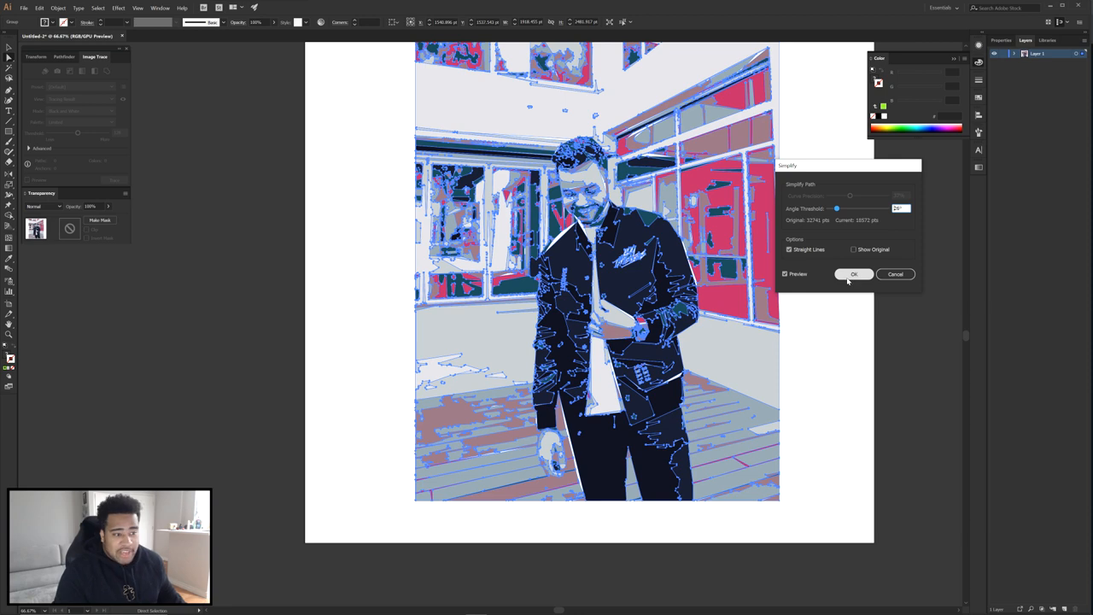
{"action": "left_click", "coordinate": [853, 273]}
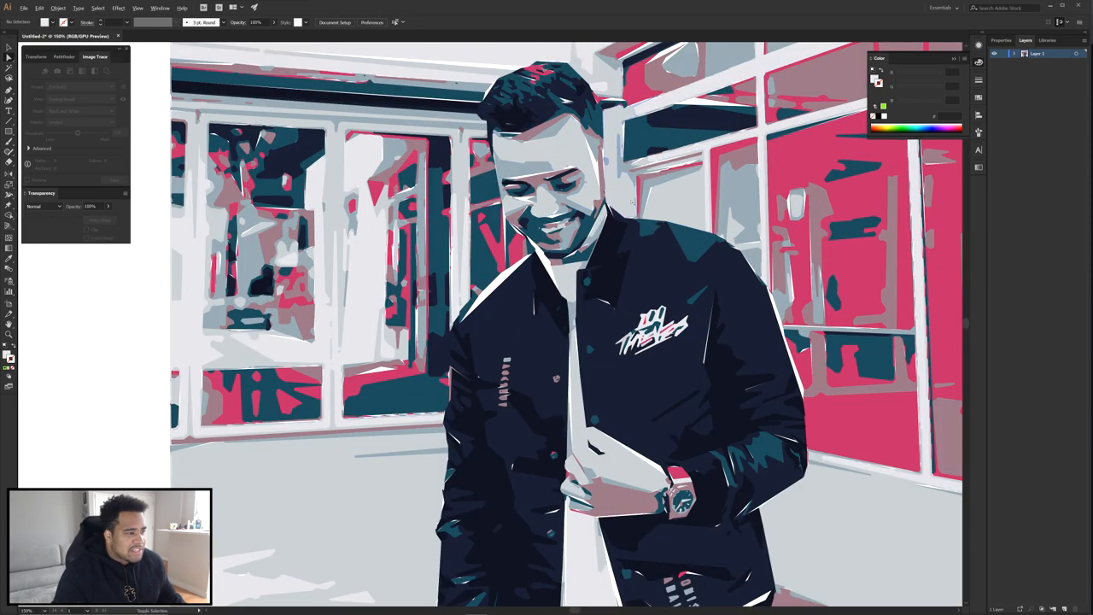